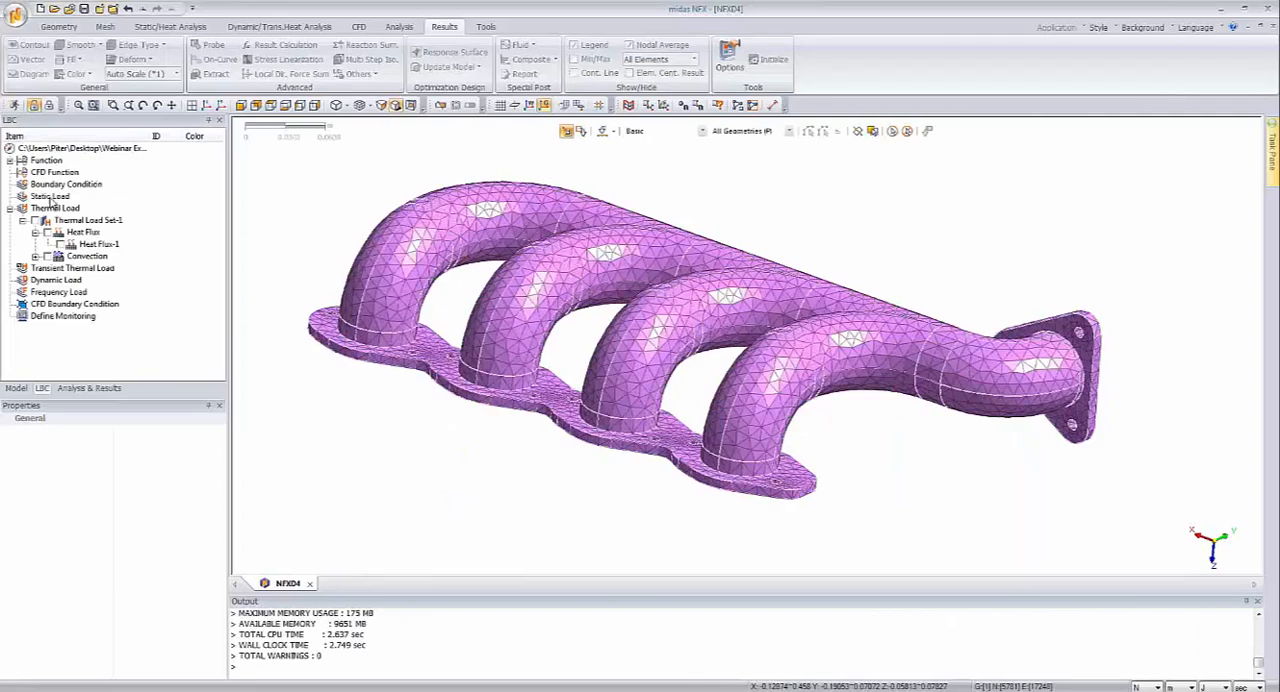
- Add a Face-type constraint fixing both flange faces of the manifold
{"action": "right_click", "coordinate": [66, 184]}
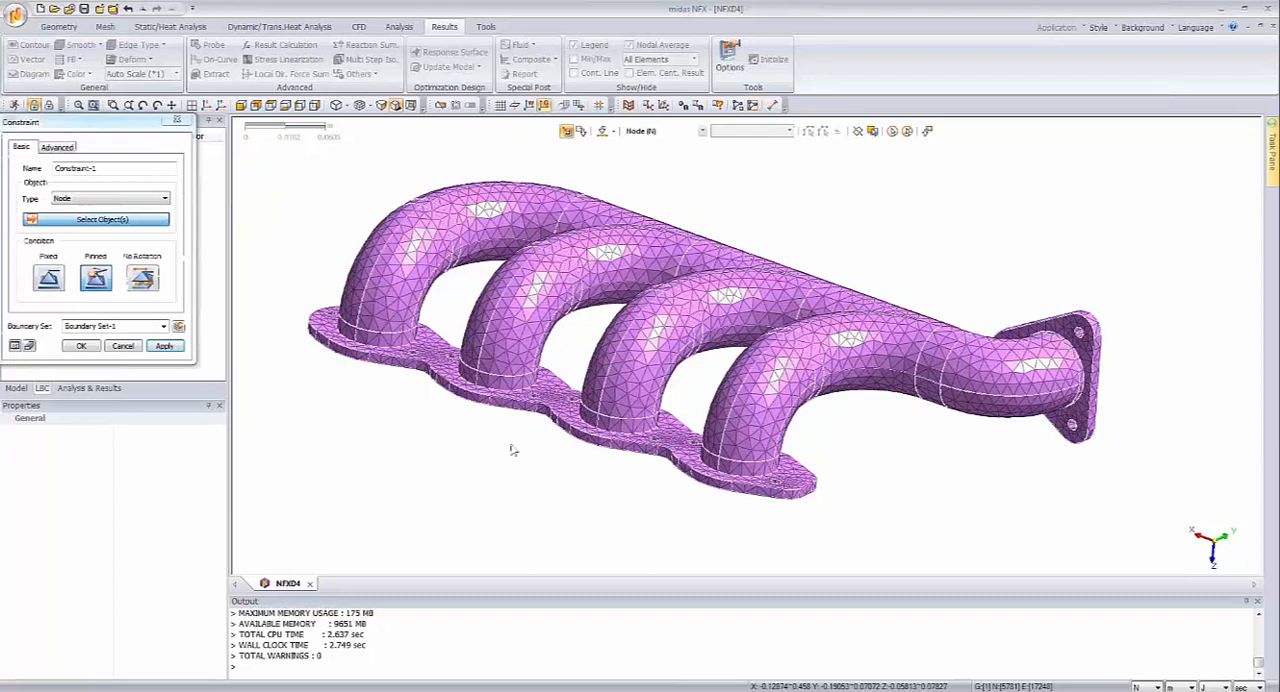
{"action": "left_click_drag", "start_coordinate": [512, 448], "coordinate": [518, 436]}
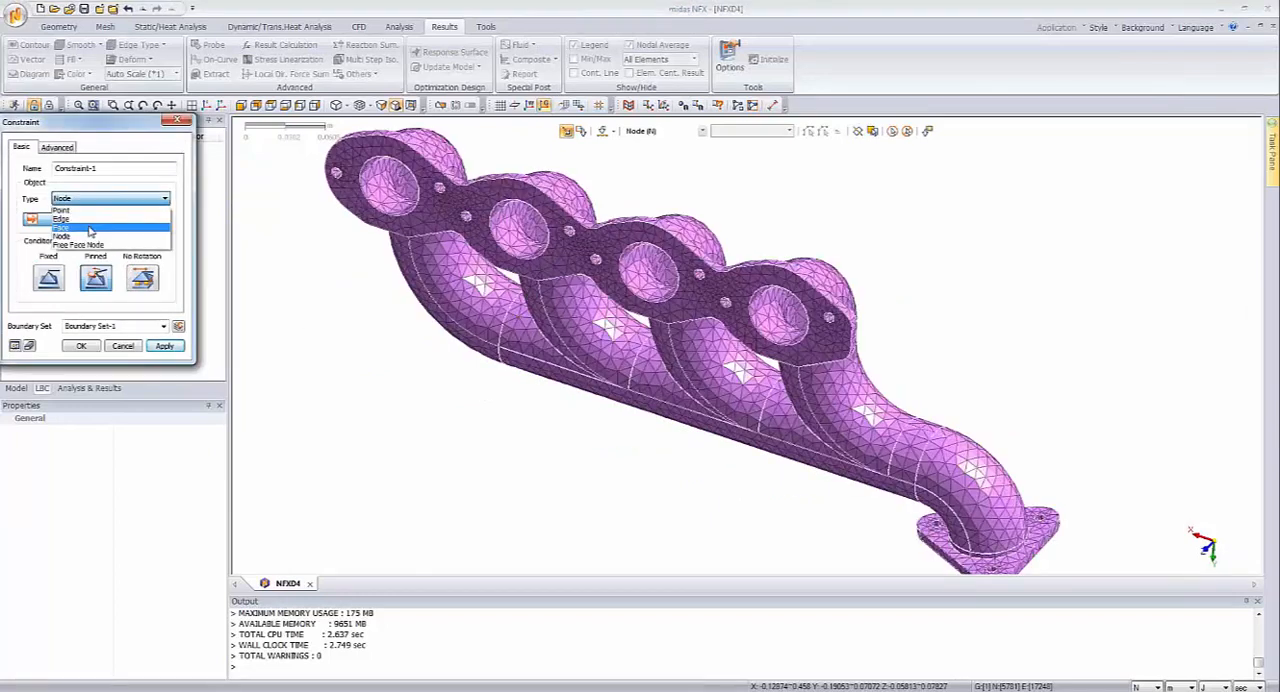
{"action": "left_click", "coordinate": [62, 224]}
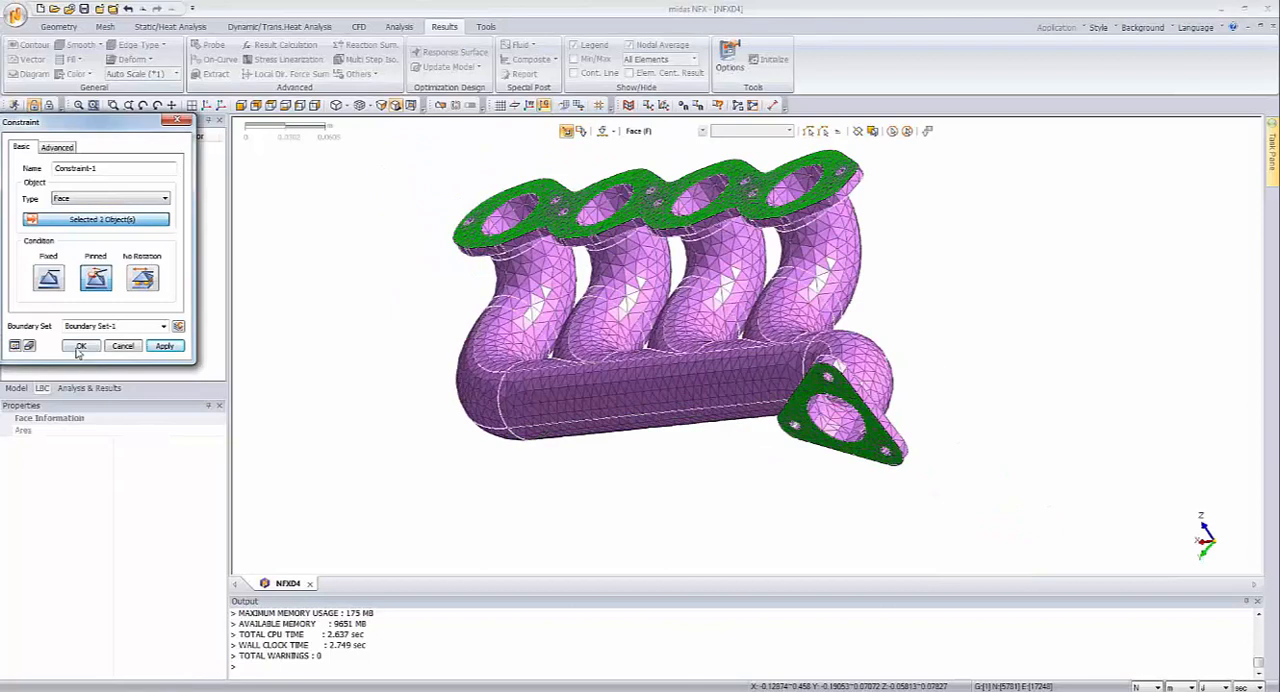
{"action": "left_click", "coordinate": [80, 346]}
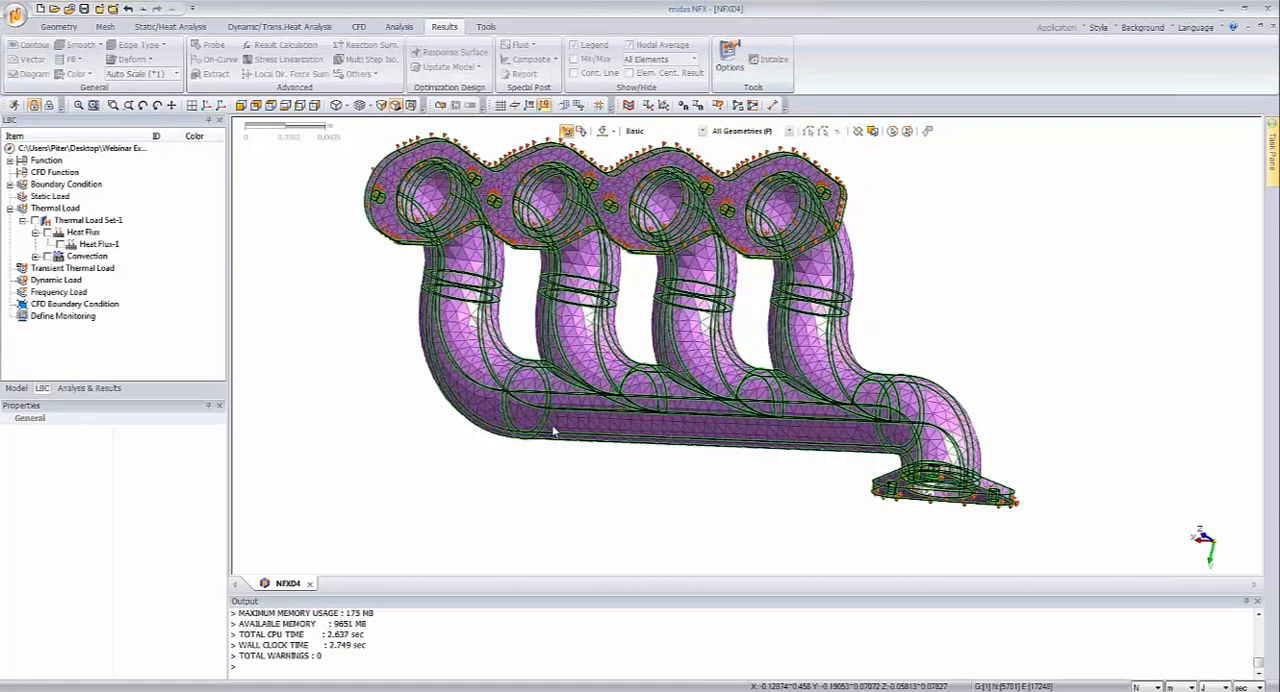
- Edit the thermal-stress case and add Boundary Set-1 to its linear static subcase
{"action": "right_click", "coordinate": [56, 196]}
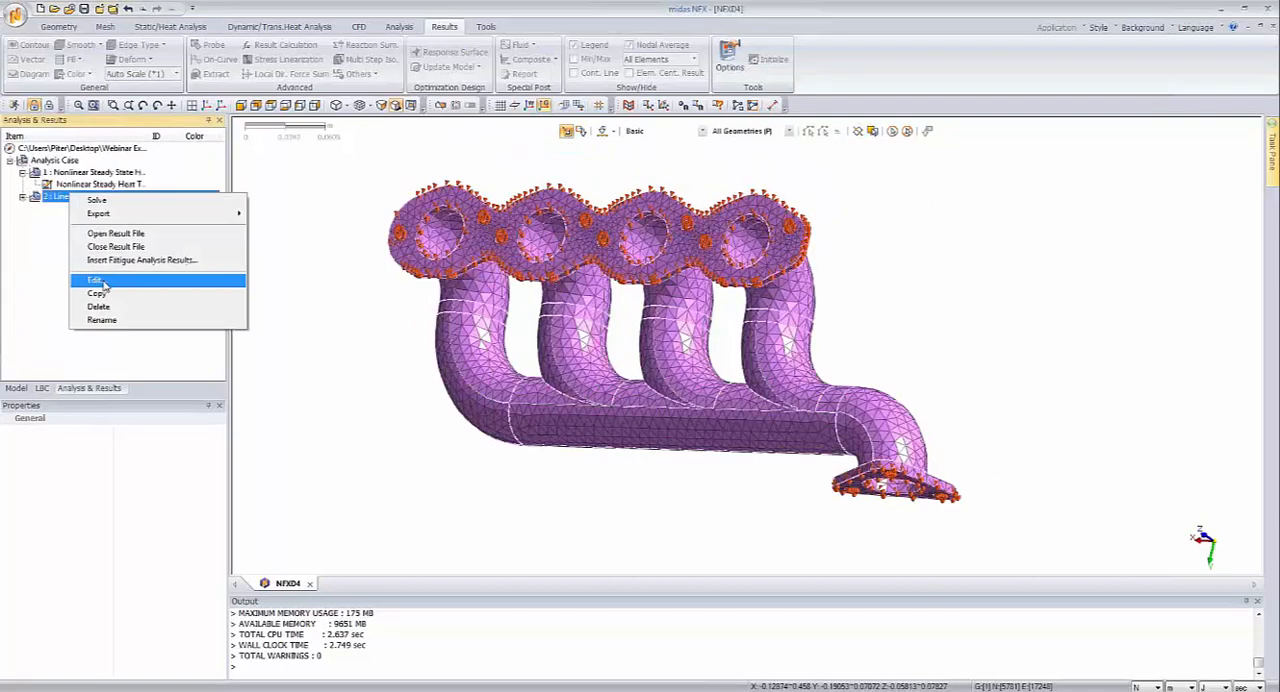
{"action": "left_click", "coordinate": [94, 280]}
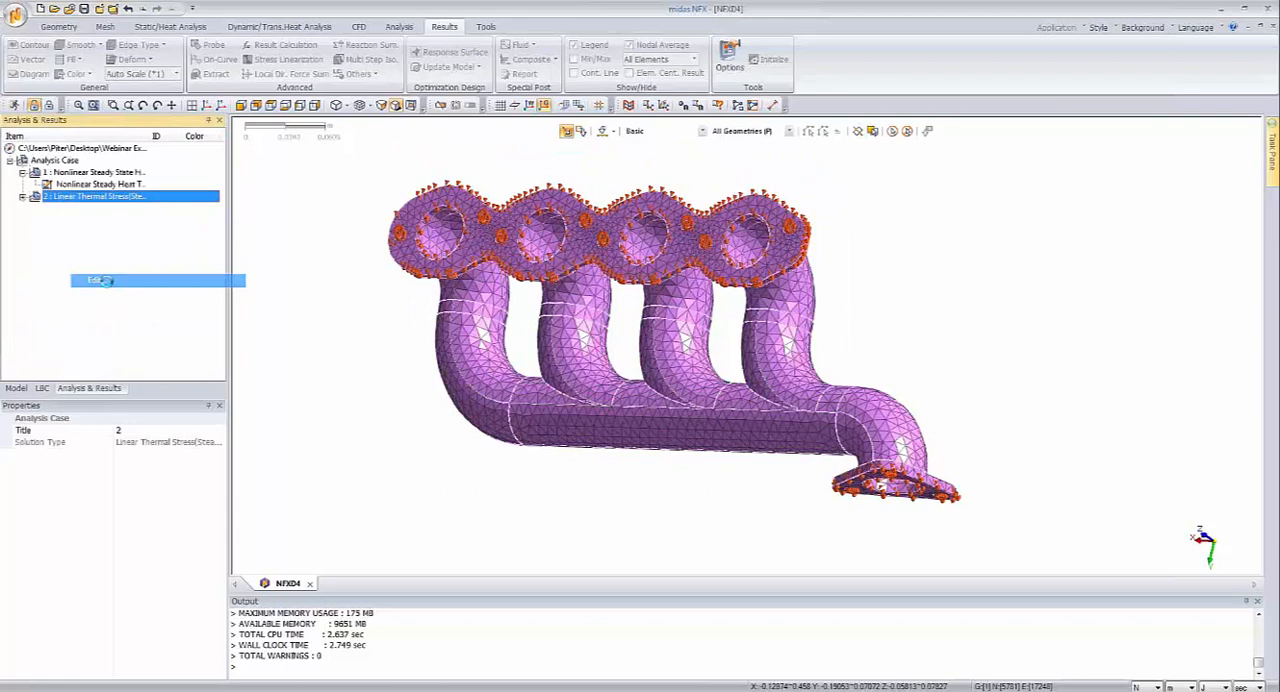
{"action": "left_click", "coordinate": [96, 280]}
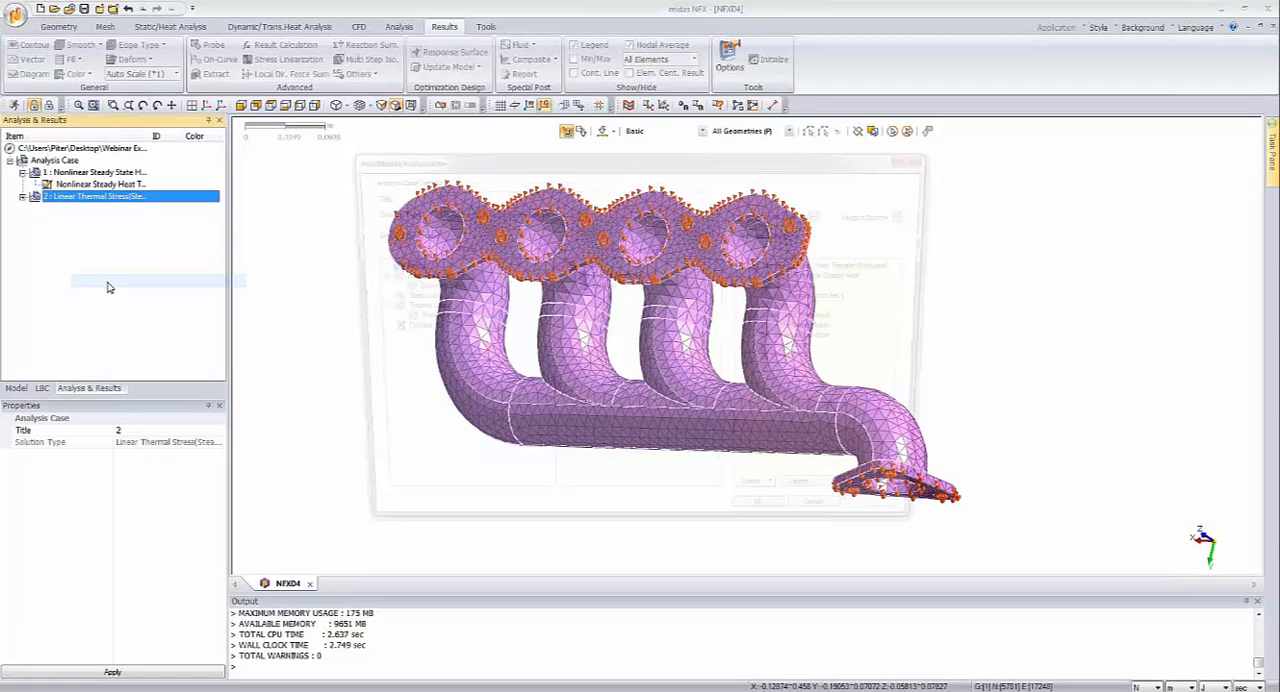
{"action": "double_click", "coordinate": [96, 196]}
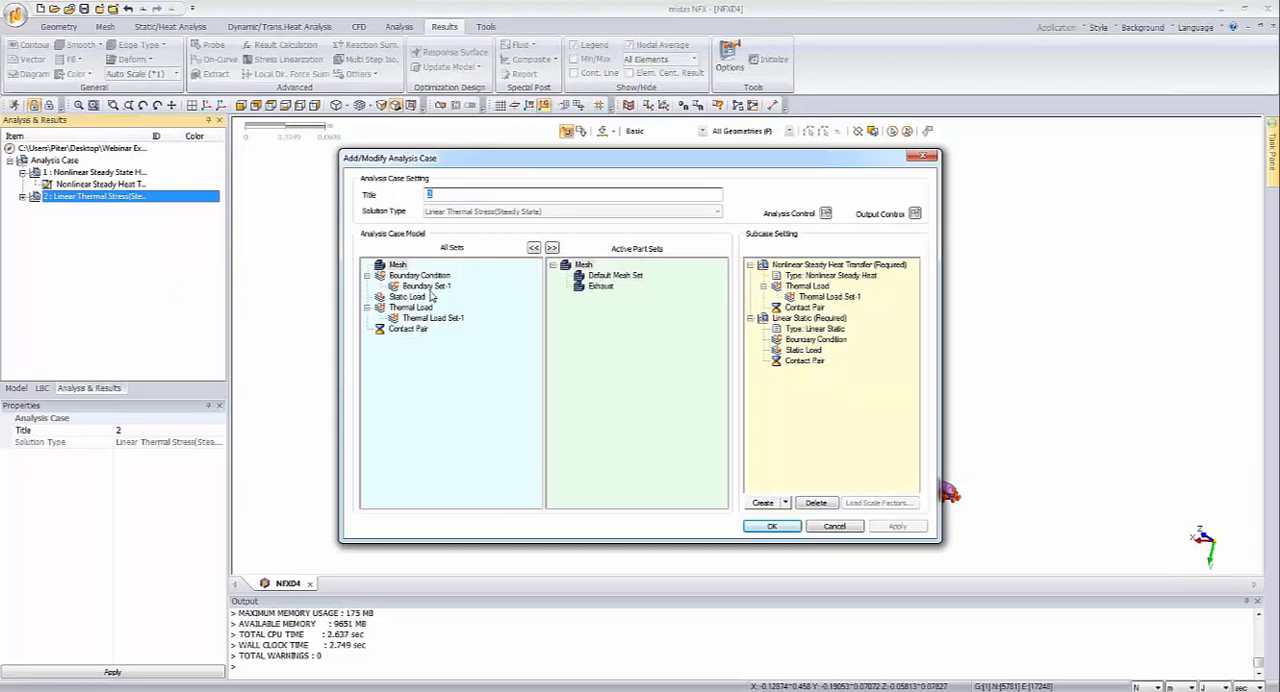
{"action": "left_click", "coordinate": [428, 286]}
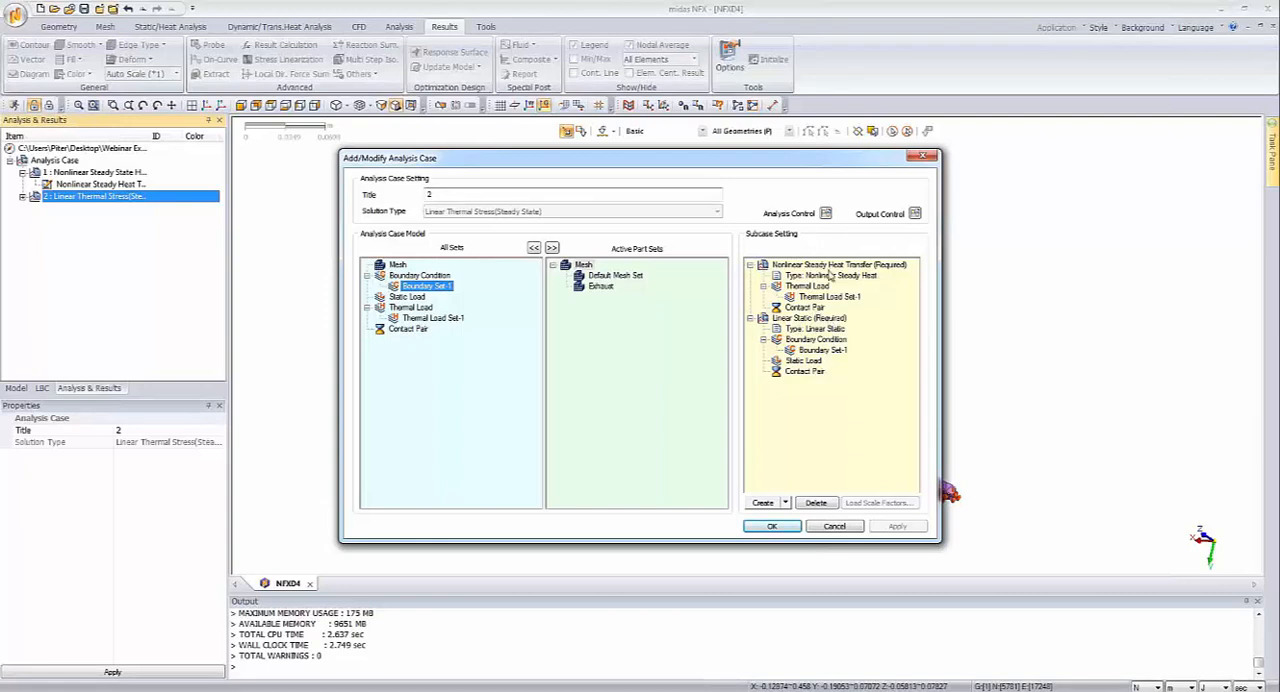
- Select the heat transfer subcase to reach its control options
{"action": "left_click", "coordinate": [838, 264]}
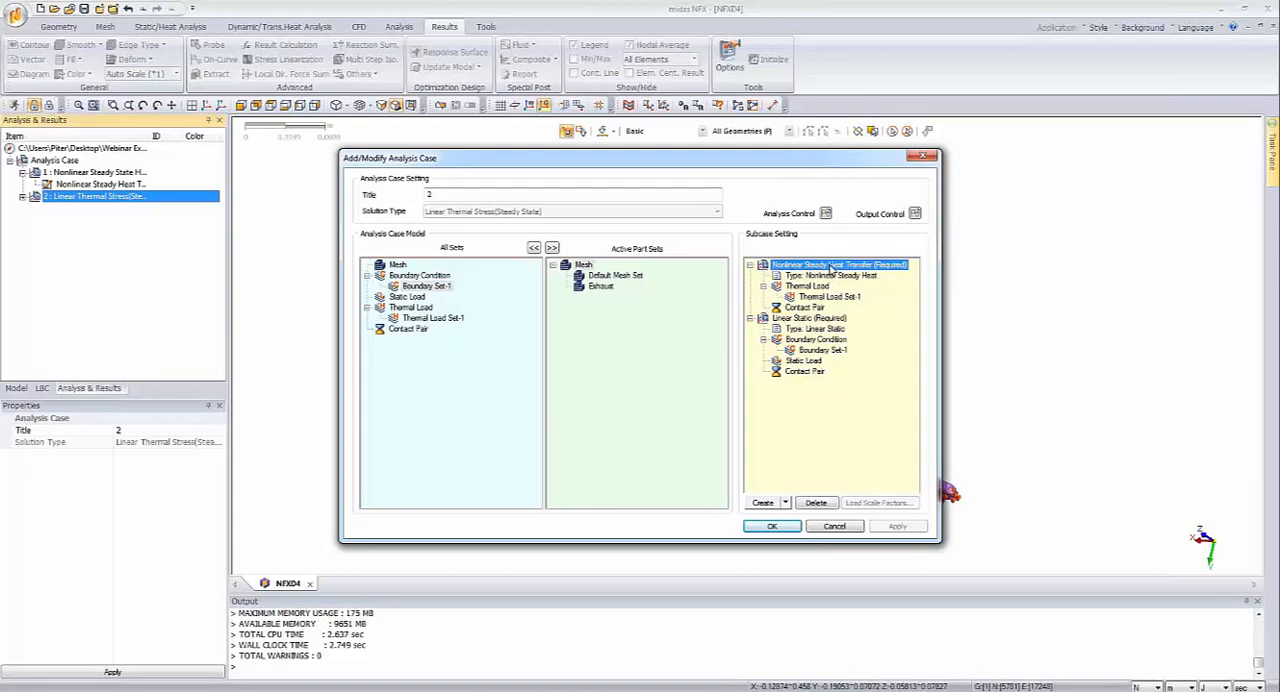
{"action": "left_click", "coordinate": [824, 248]}
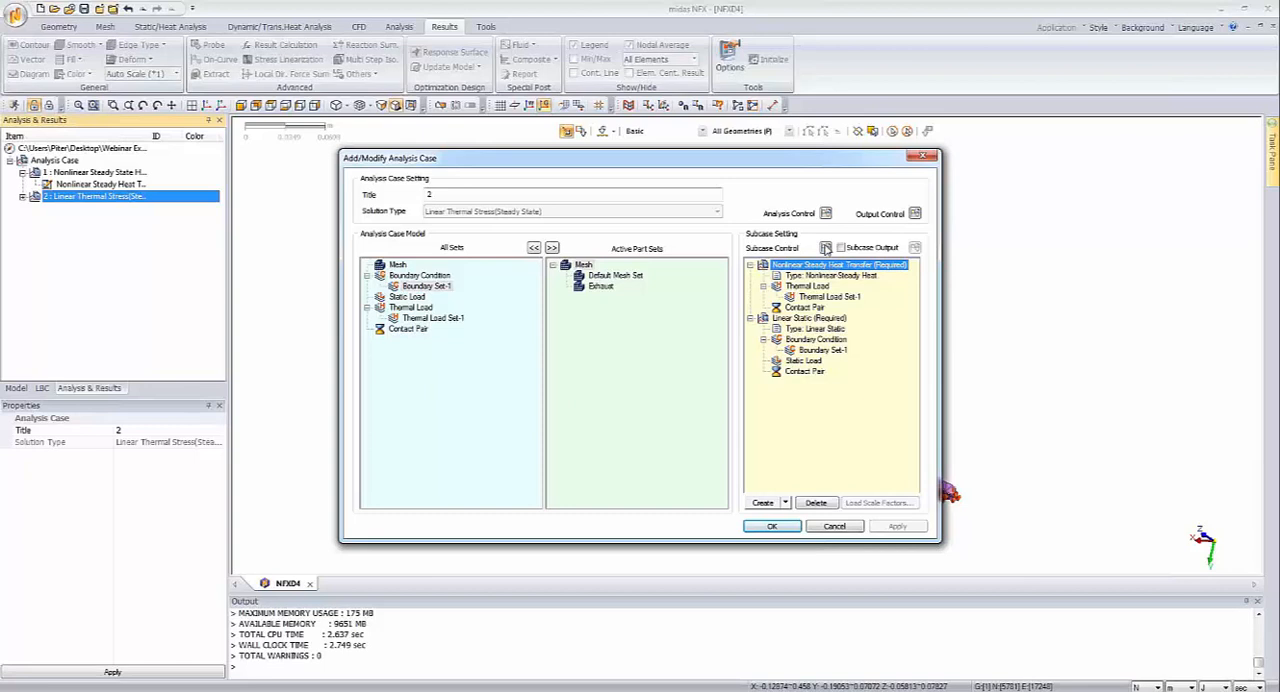
- Enable an initial temperature in the General analysis control settings and confirm
{"action": "left_click", "coordinate": [824, 214]}
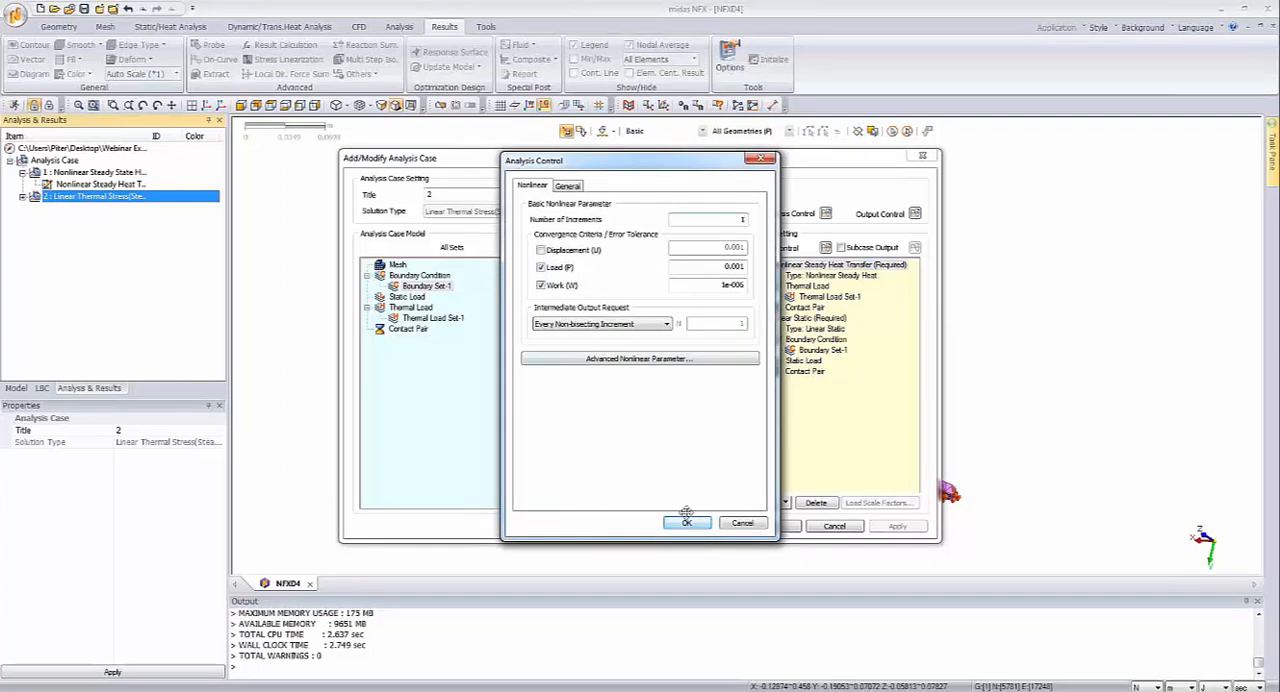
{"action": "left_click", "coordinate": [568, 184]}
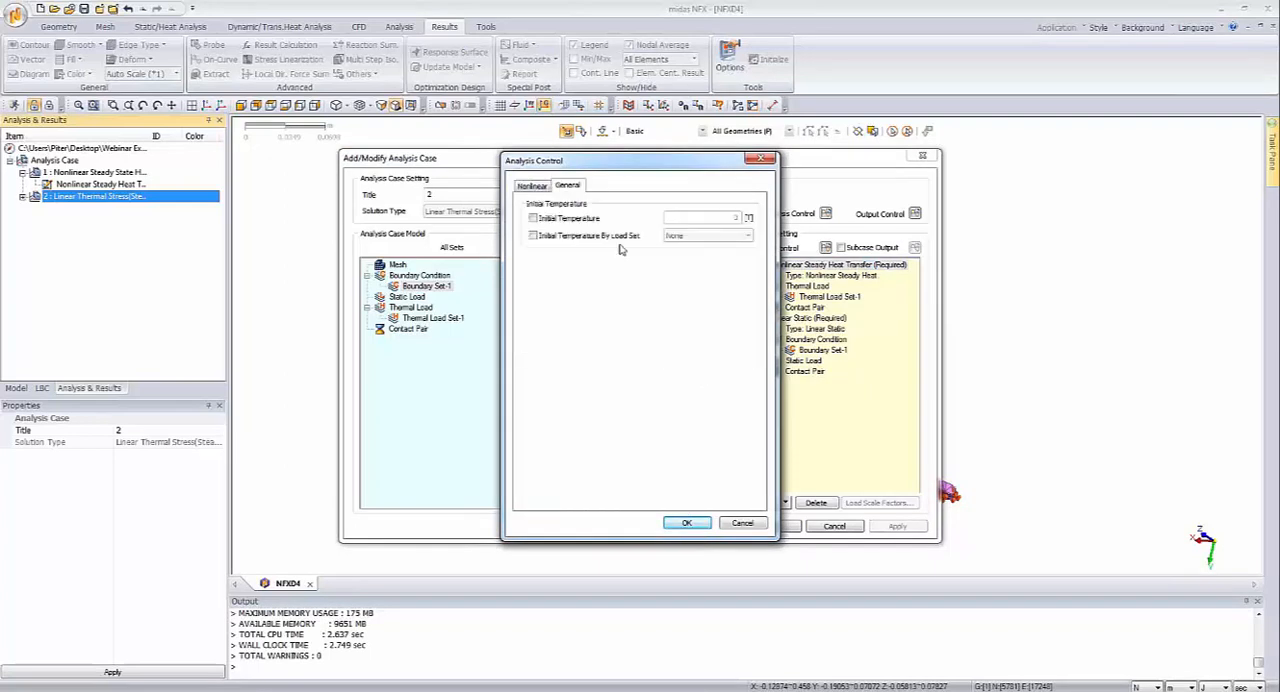
{"action": "left_click", "coordinate": [532, 218]}
{"action": "type", "text": "65"}
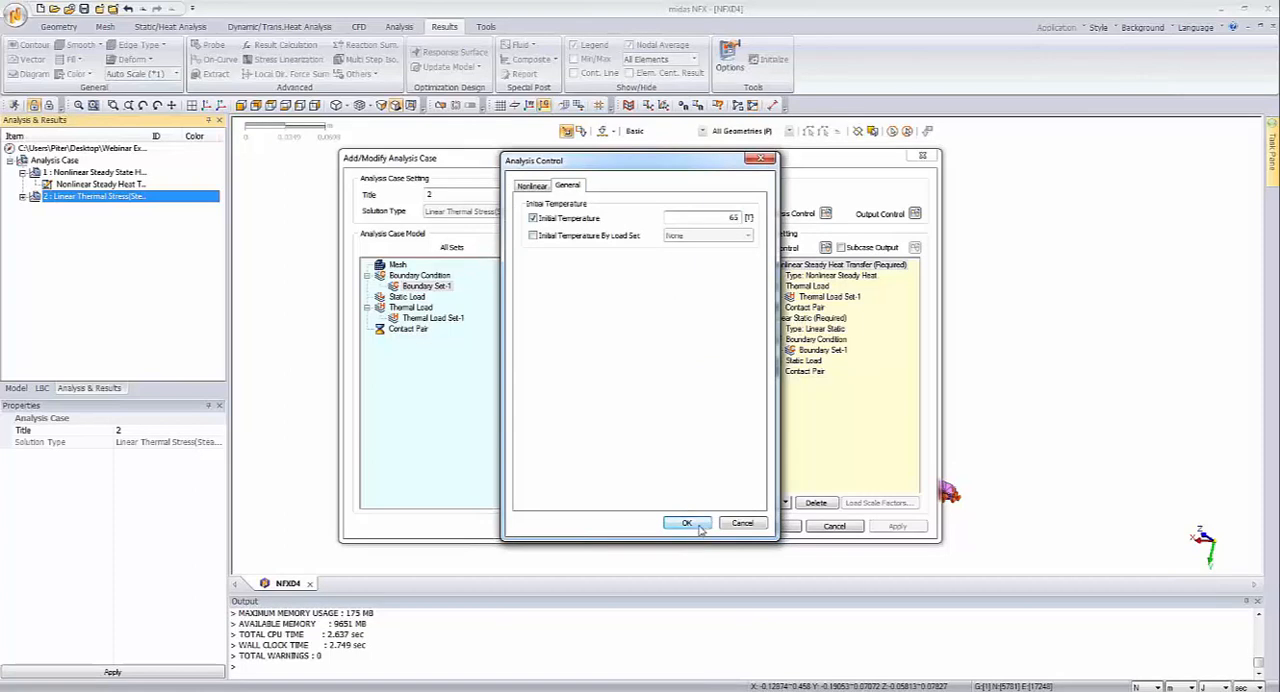
{"action": "left_click", "coordinate": [688, 524]}
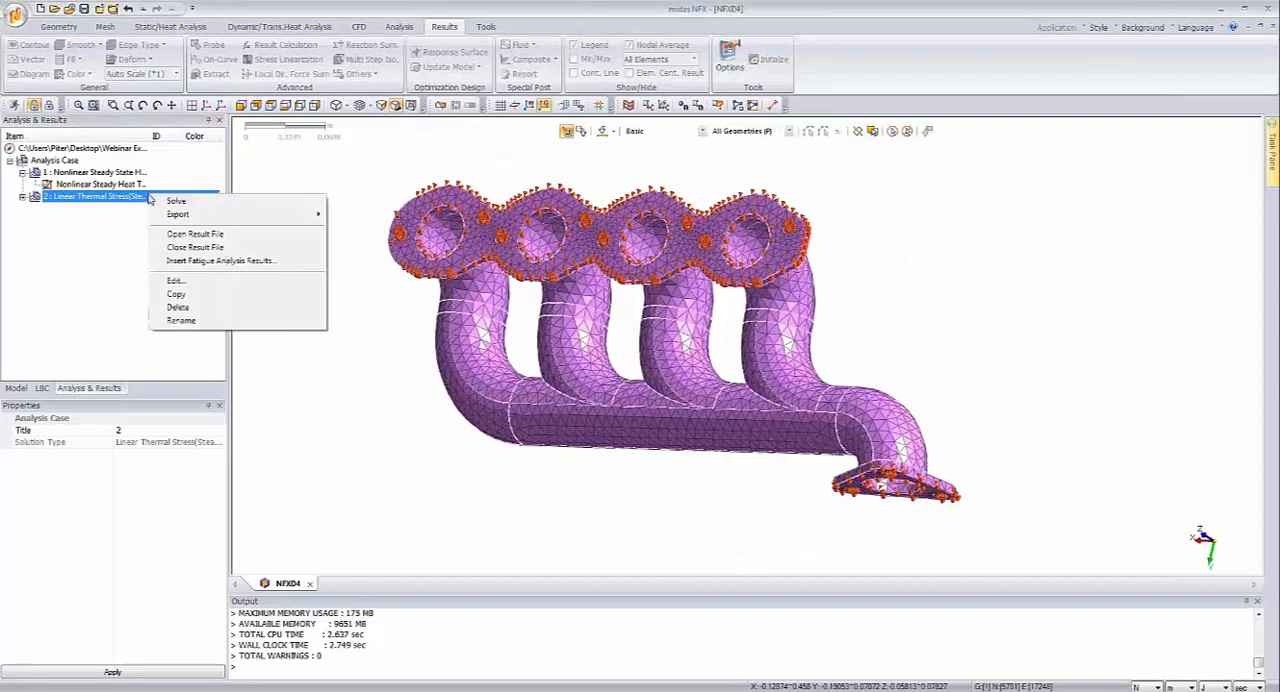
{"action": "mouse_move", "coordinate": [176, 200]}
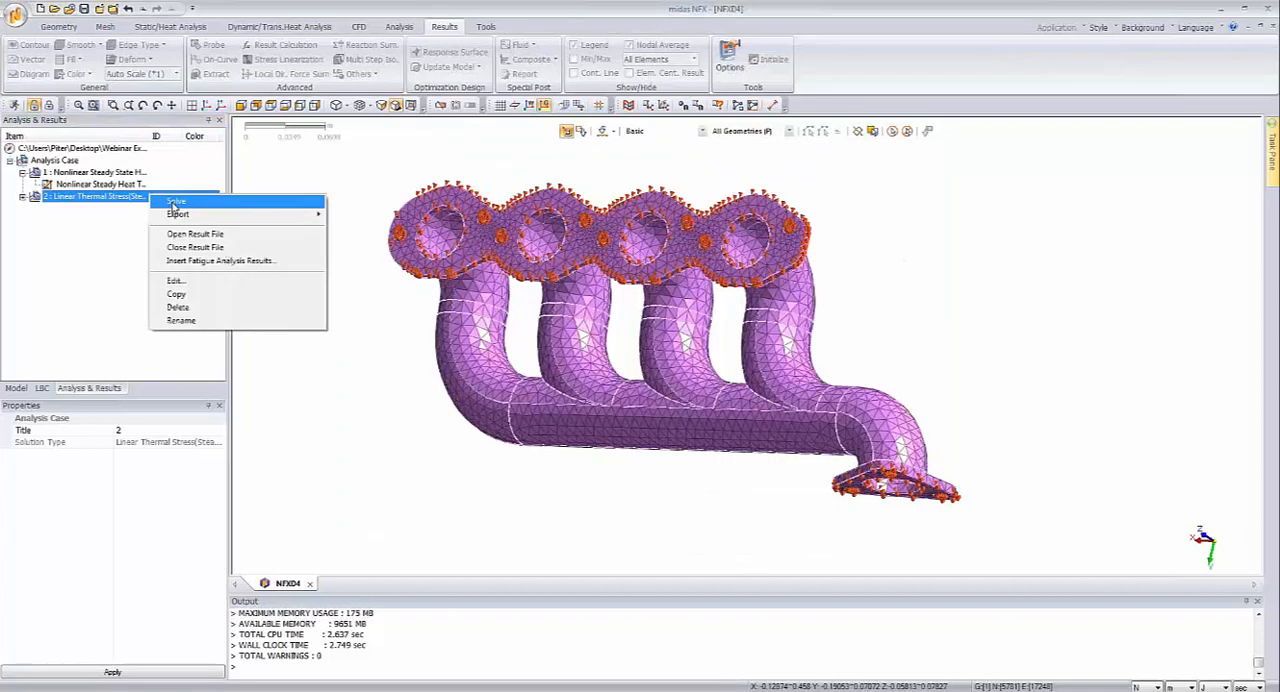
- Solve the Linear Thermal Stress case until the displacement contour appears
{"action": "left_click", "coordinate": [178, 214]}
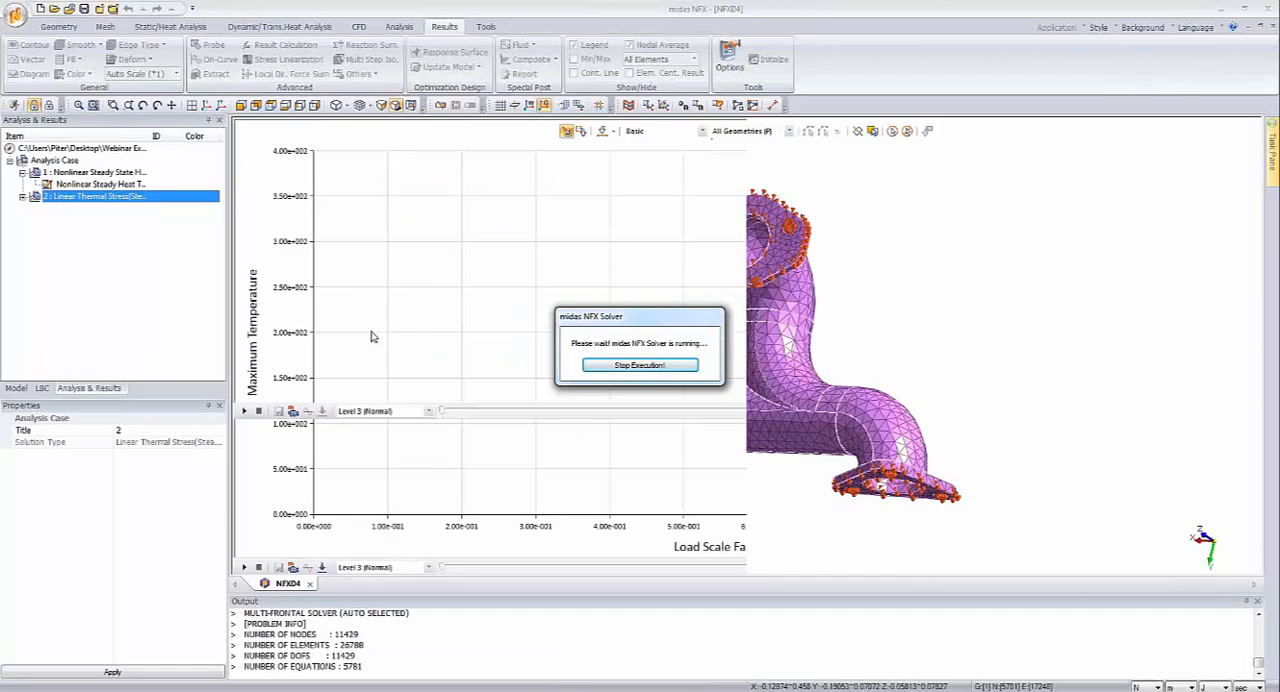
{"action": "left_click", "coordinate": [356, 584]}
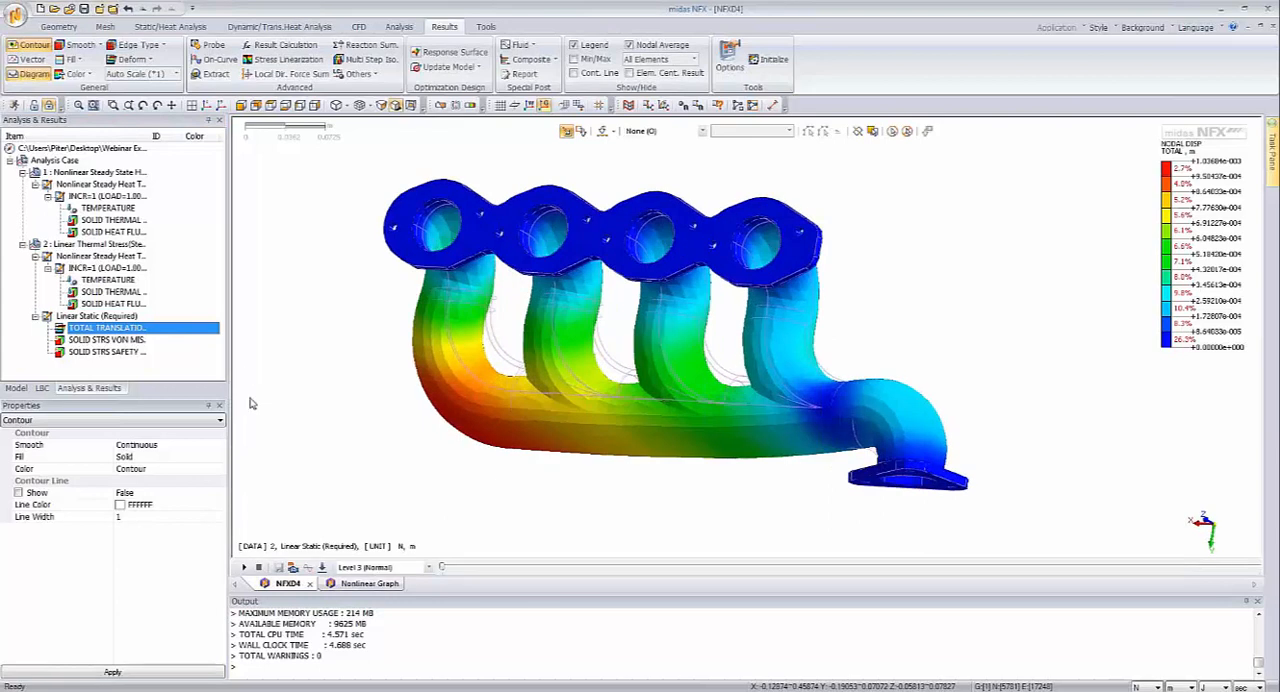
{"action": "mouse_move", "coordinate": [384, 380]}
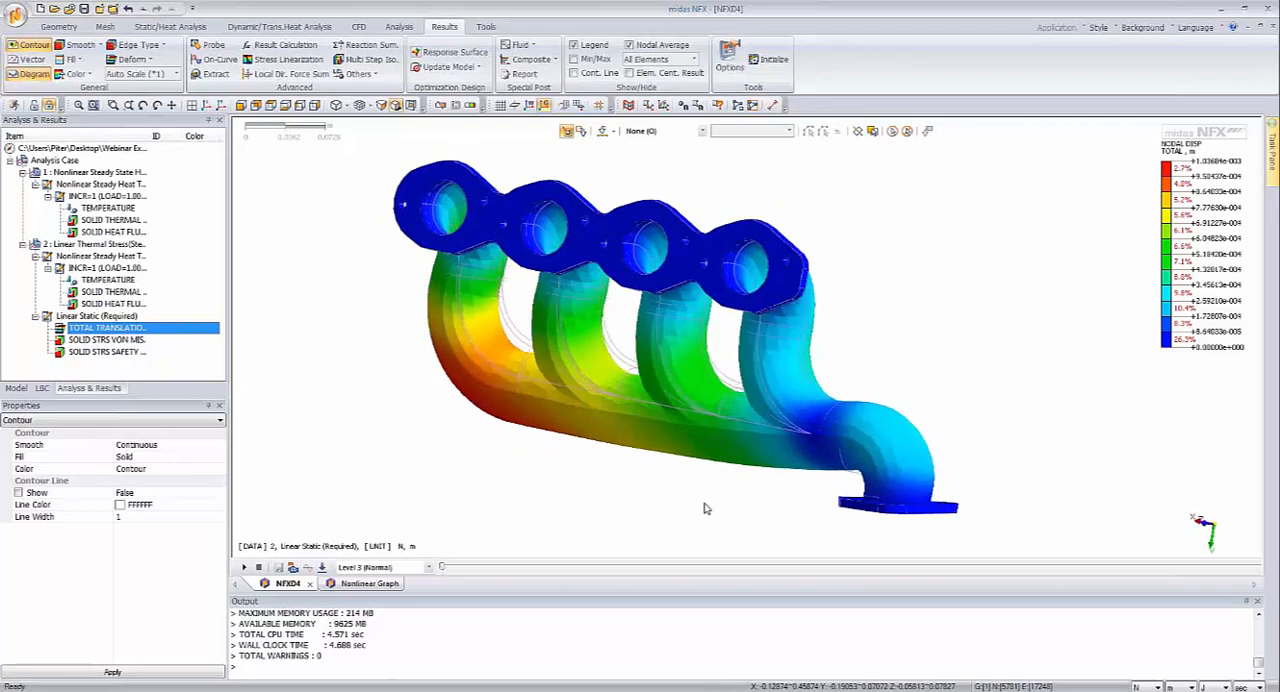
{"action": "mouse_move", "coordinate": [752, 420]}
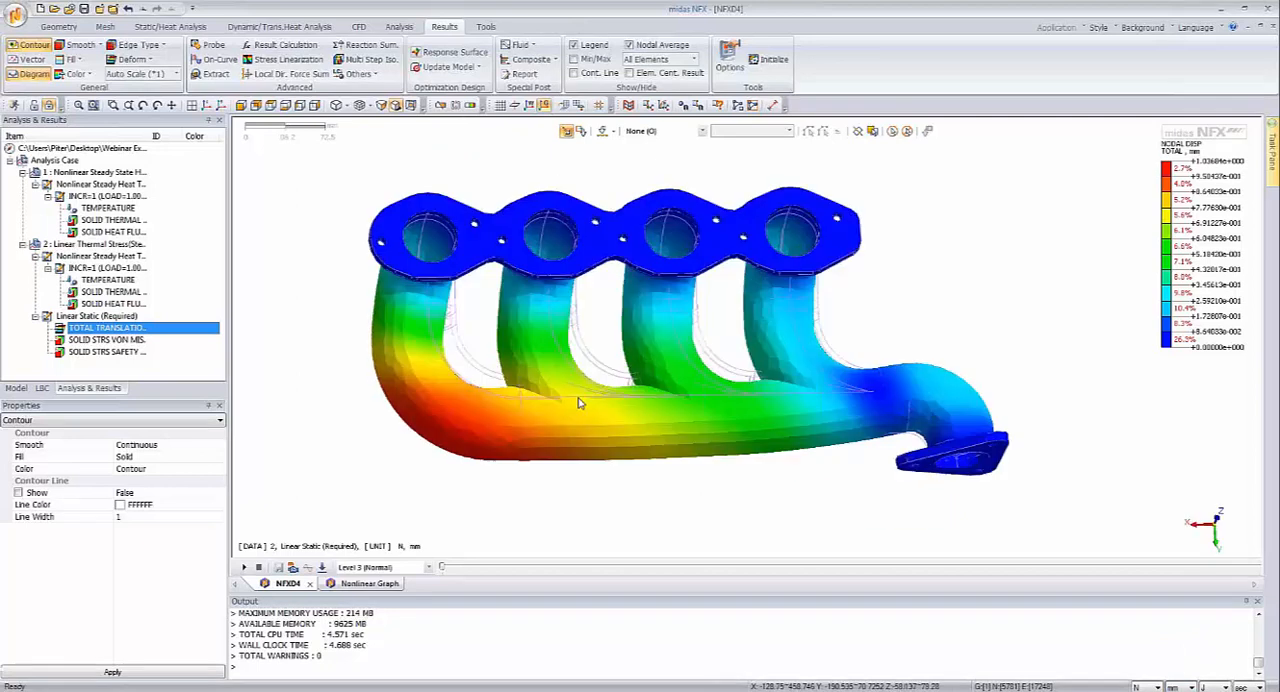
- Show SOLID STRS VON MISES and inspect the stress concentration at the outlet flange
{"action": "left_click", "coordinate": [104, 340]}
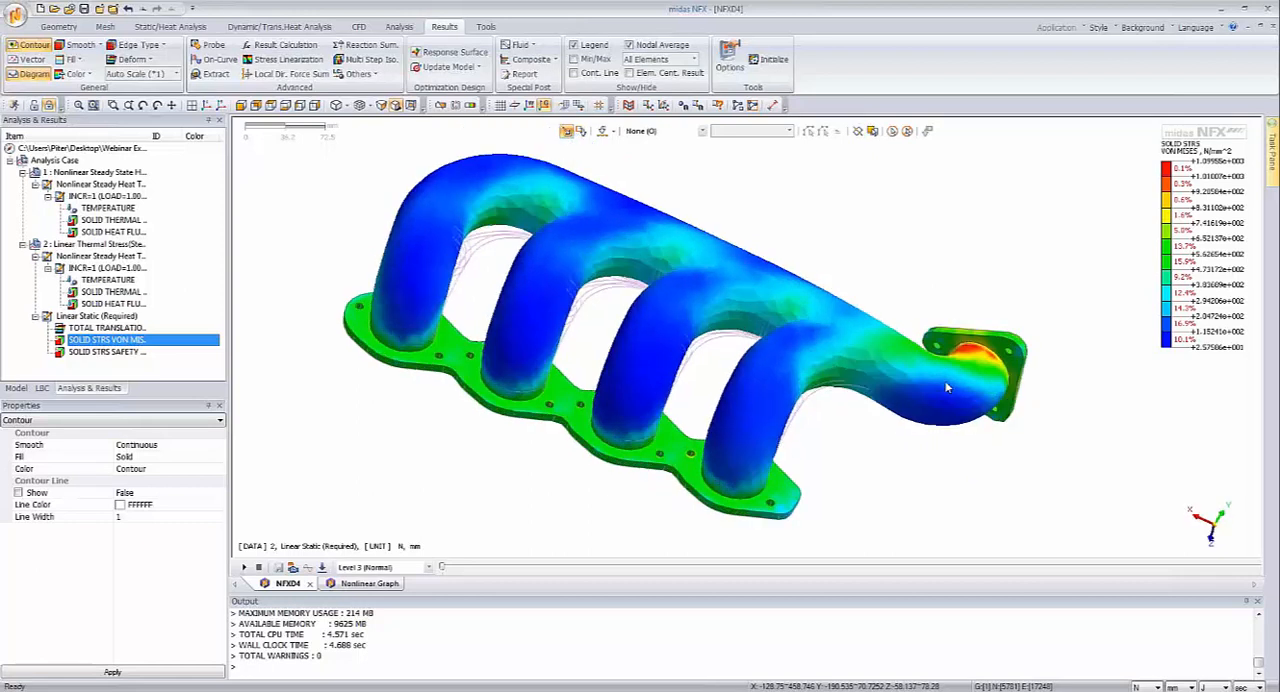
{"action": "left_click_drag", "start_coordinate": [948, 388], "coordinate": [670, 360]}
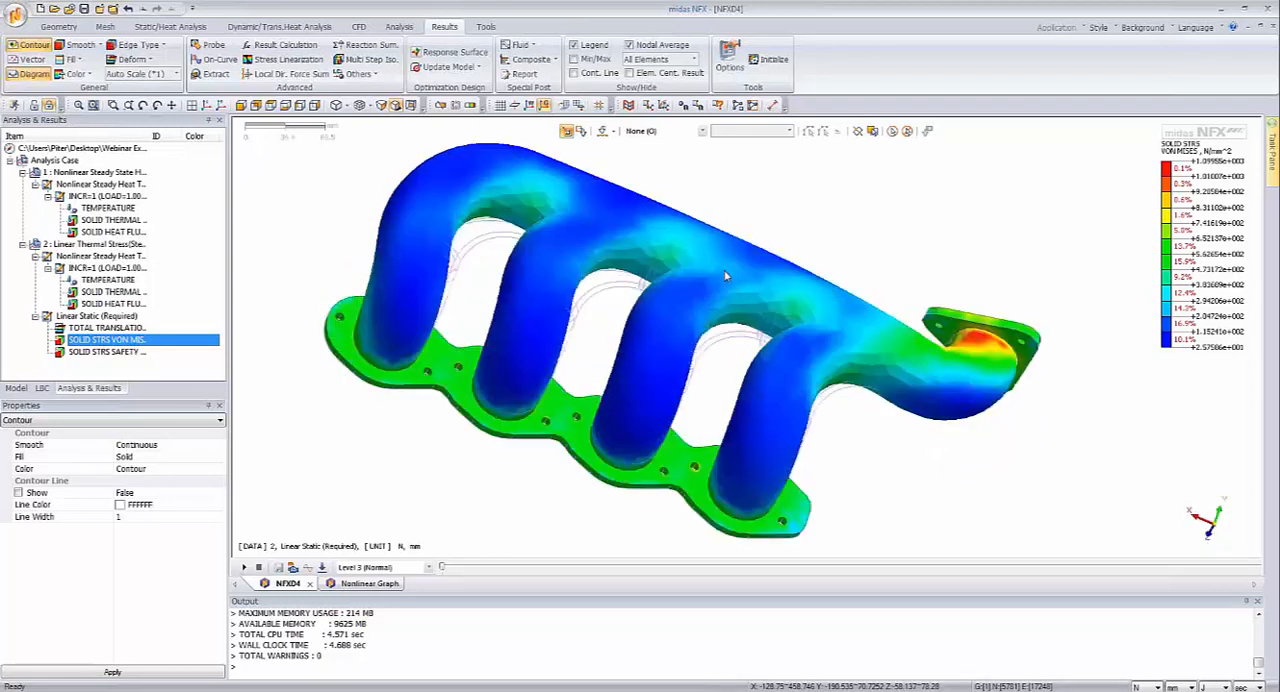
{"action": "left_click_drag", "start_coordinate": [728, 276], "coordinate": [410, 406]}
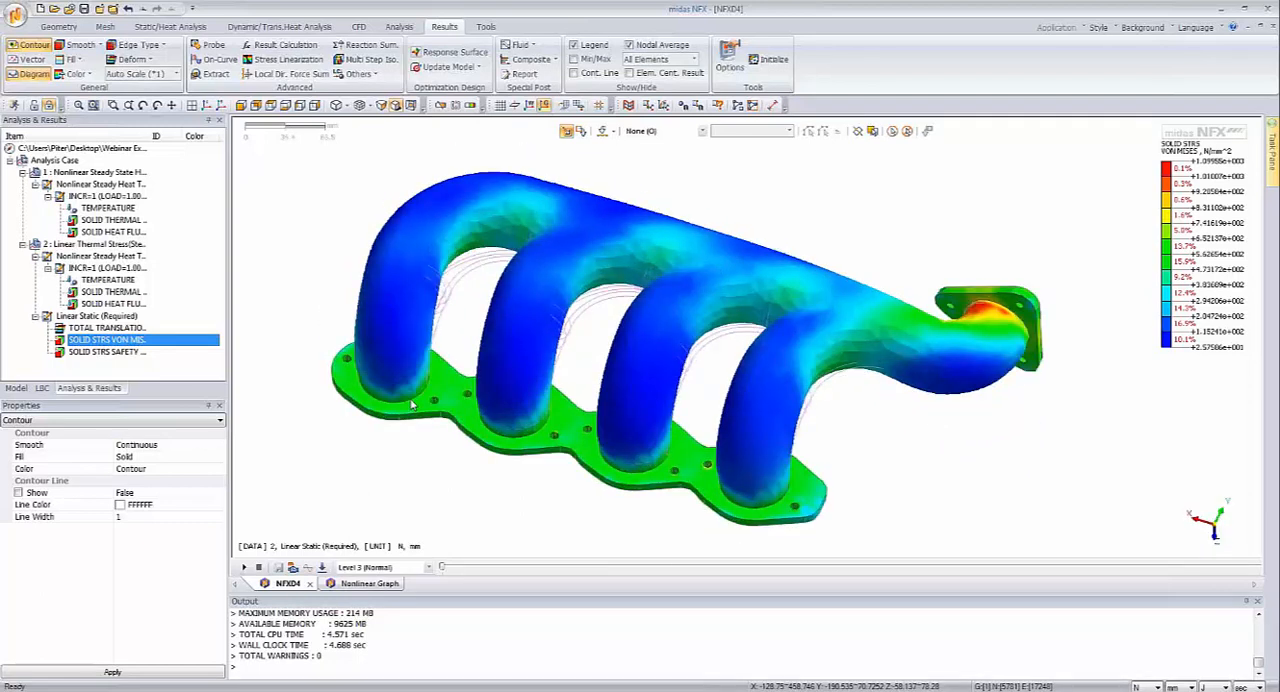